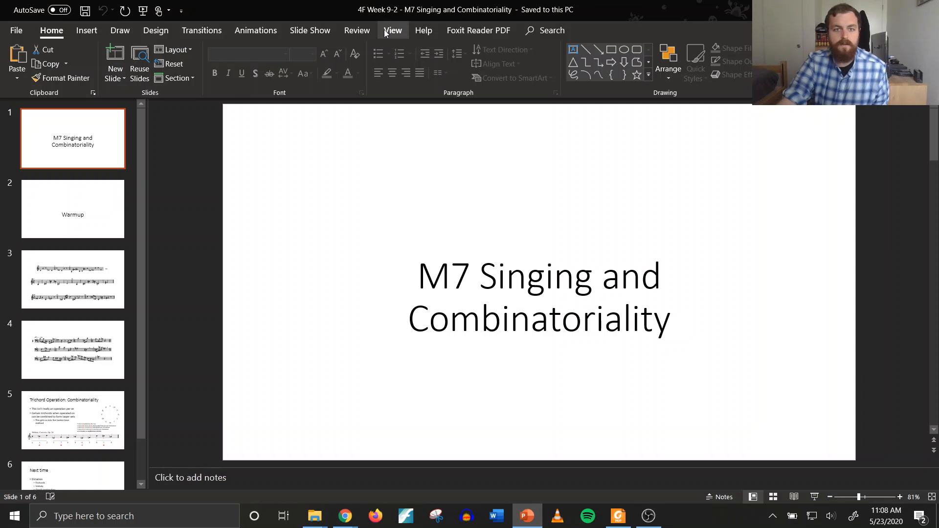
{"action": "mouse_move", "coordinate": [240, 47]}
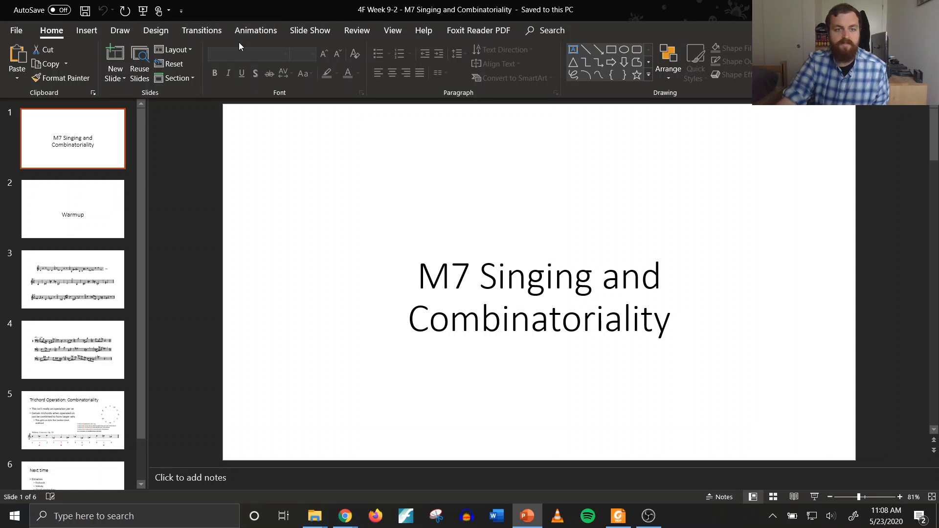
- Show the Slide Show presentation options for the M7 Singing and Combinatoriality deck
{"action": "left_click", "coordinate": [311, 31]}
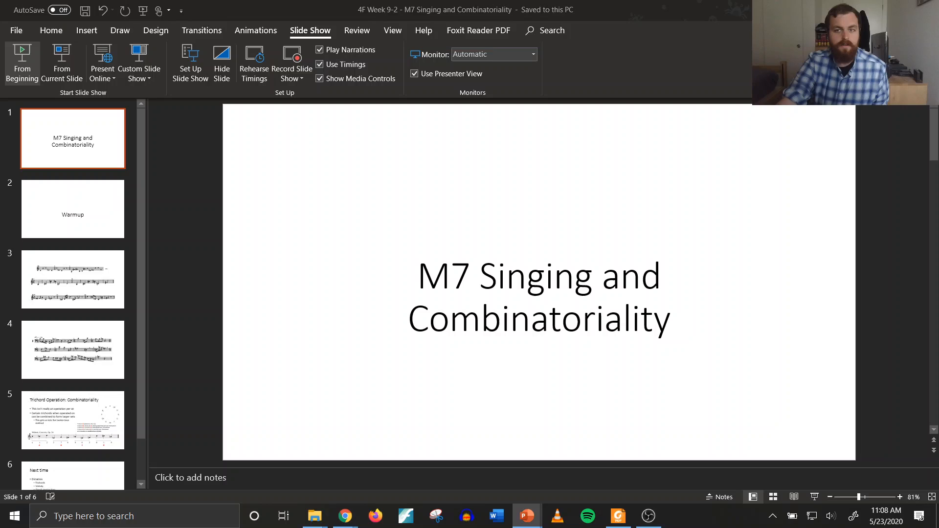
{"action": "left_click", "coordinate": [22, 63]}
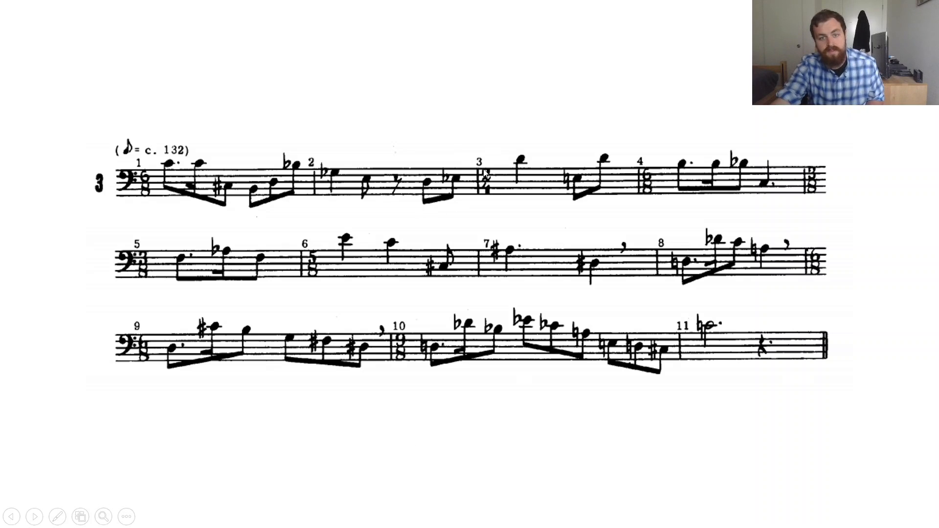
{"action": "mouse_move", "coordinate": [567, 113]}
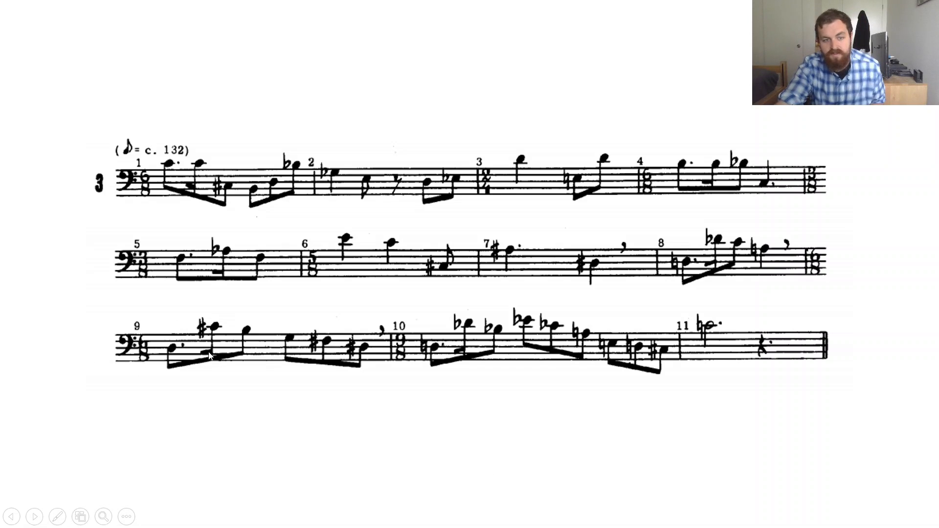
{"action": "mouse_move", "coordinate": [635, 287]}
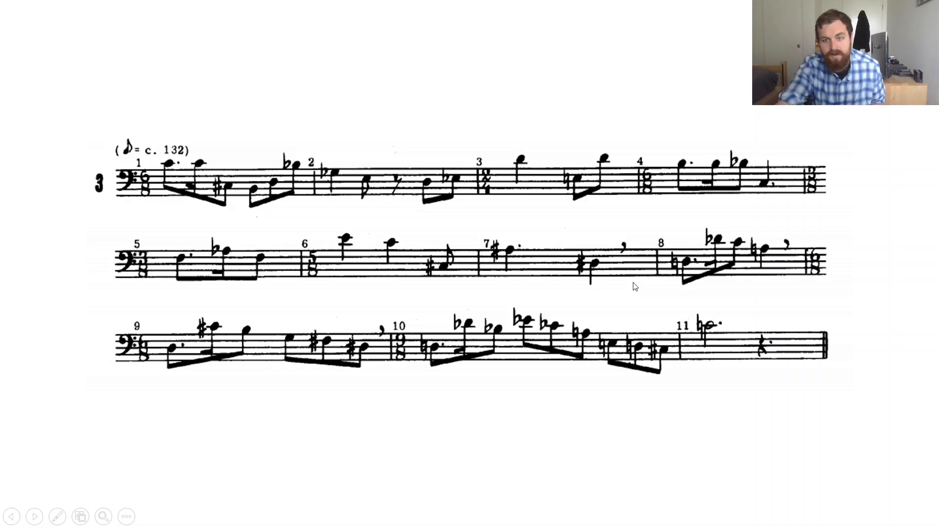
{"action": "mouse_move", "coordinate": [231, 318]}
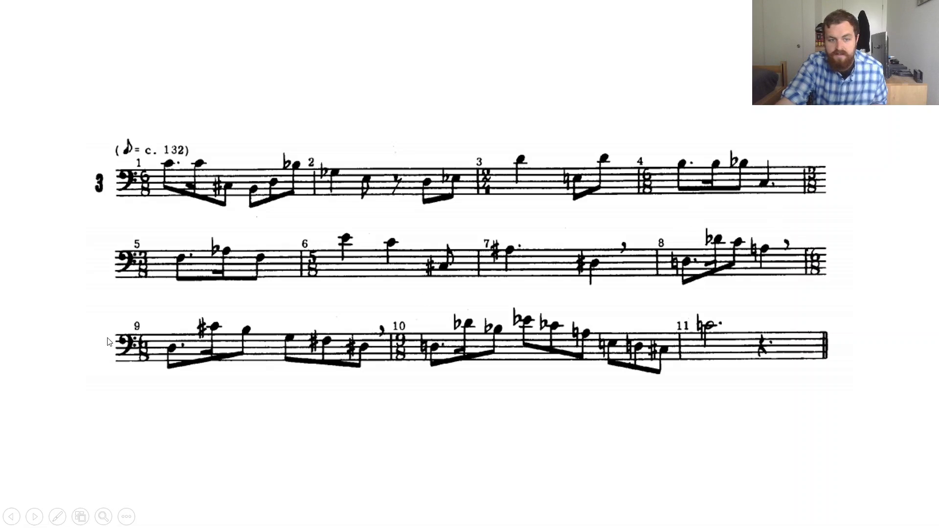
{"action": "mouse_move", "coordinate": [688, 271]}
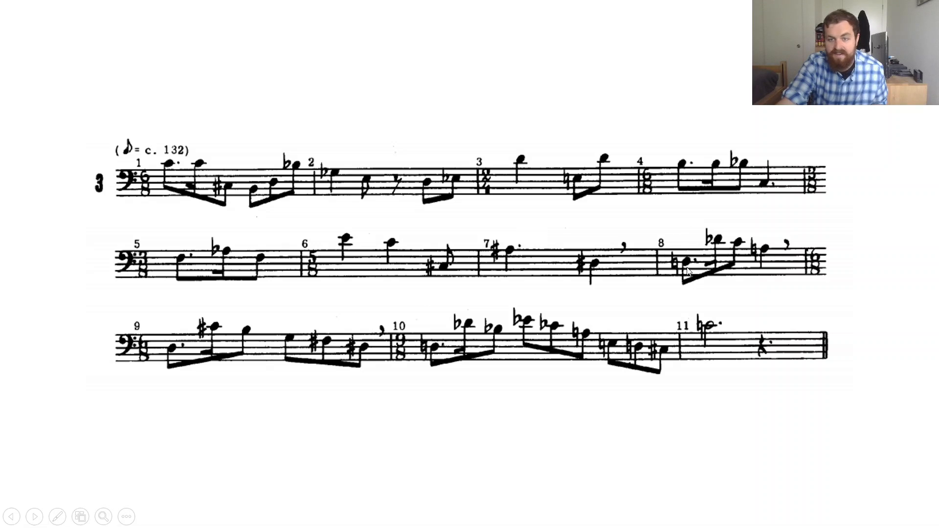
{"action": "mouse_move", "coordinate": [185, 367]}
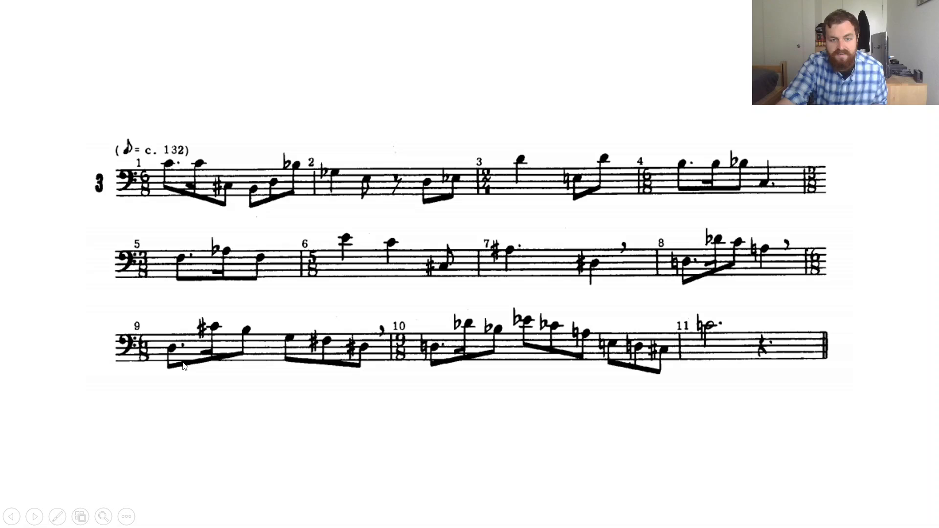
{"action": "mouse_move", "coordinate": [432, 349]}
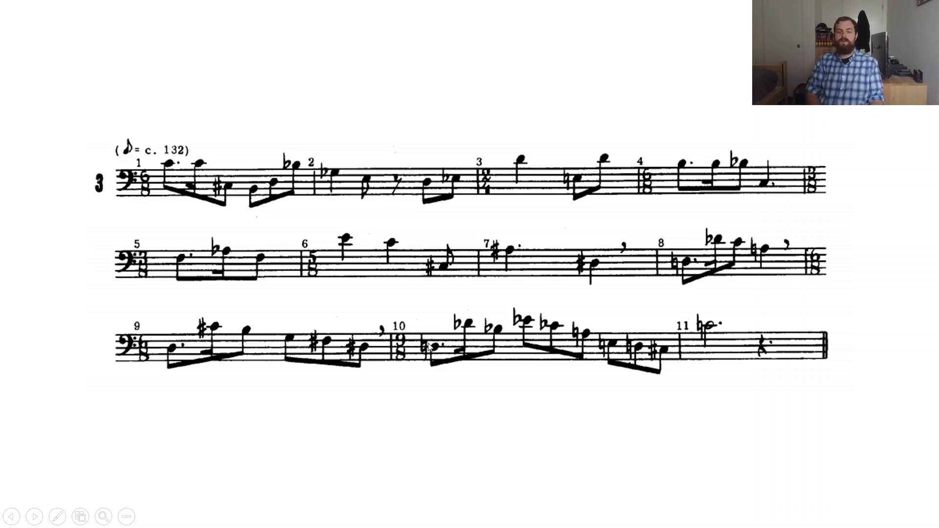
{"action": "mouse_move", "coordinate": [177, 359]}
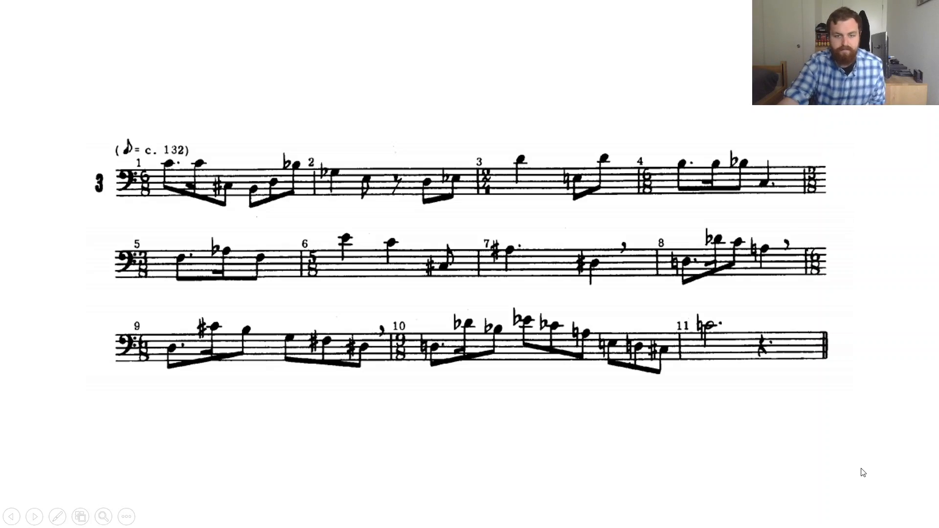
{"action": "mouse_move", "coordinate": [424, 346]}
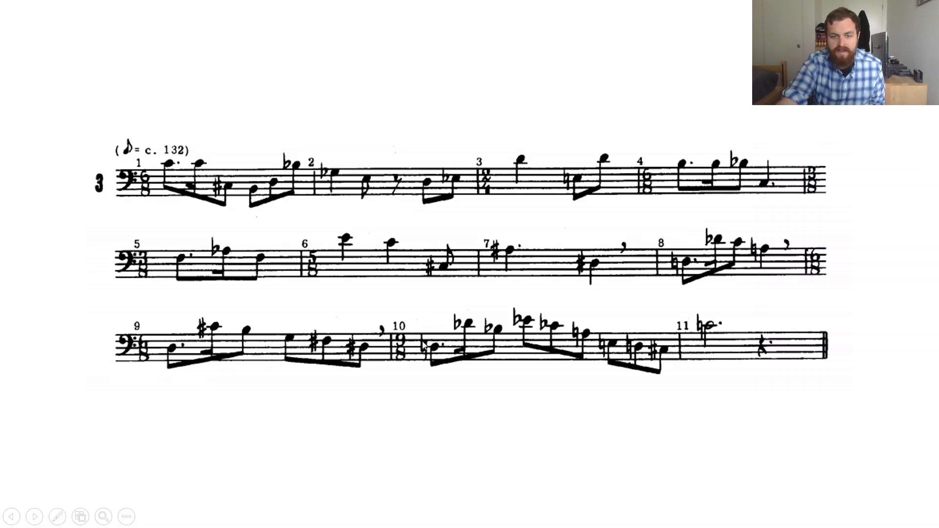
{"action": "mouse_move", "coordinate": [594, 160]}
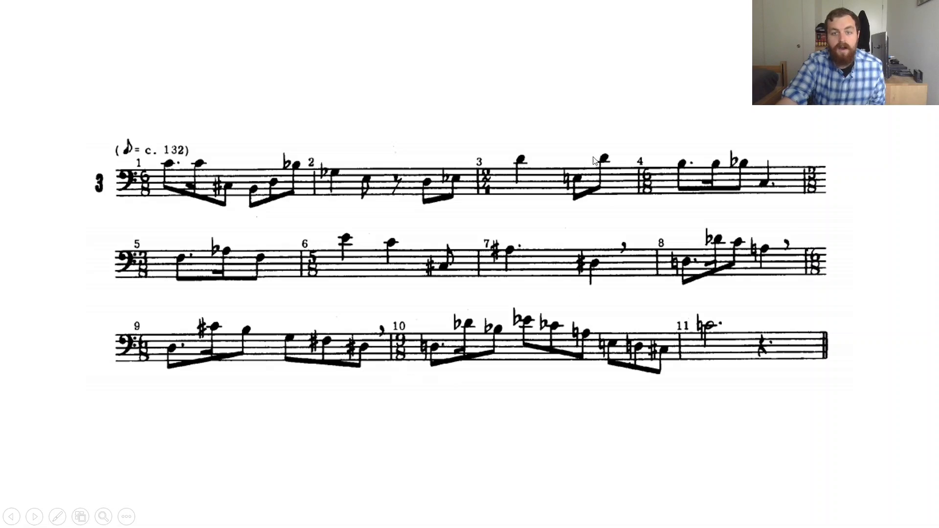
{"action": "mouse_move", "coordinate": [432, 212]}
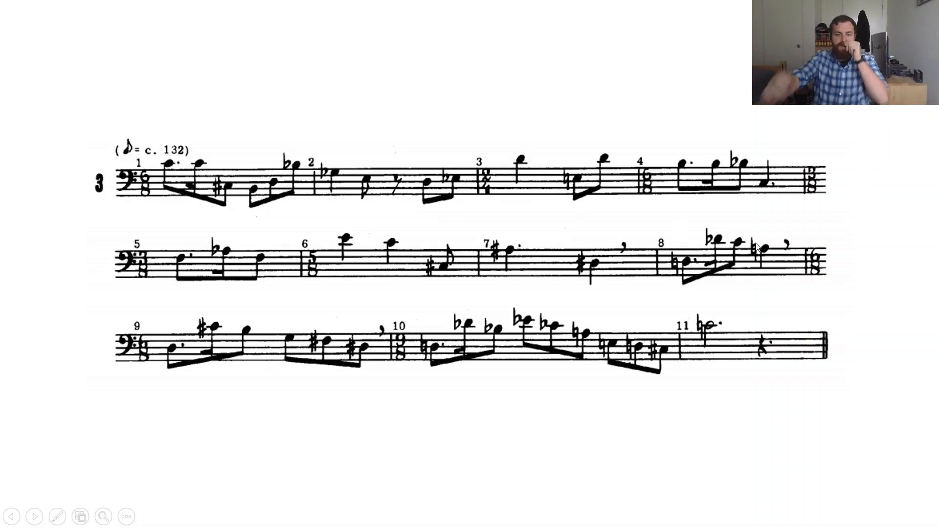
{"action": "mouse_move", "coordinate": [599, 311]}
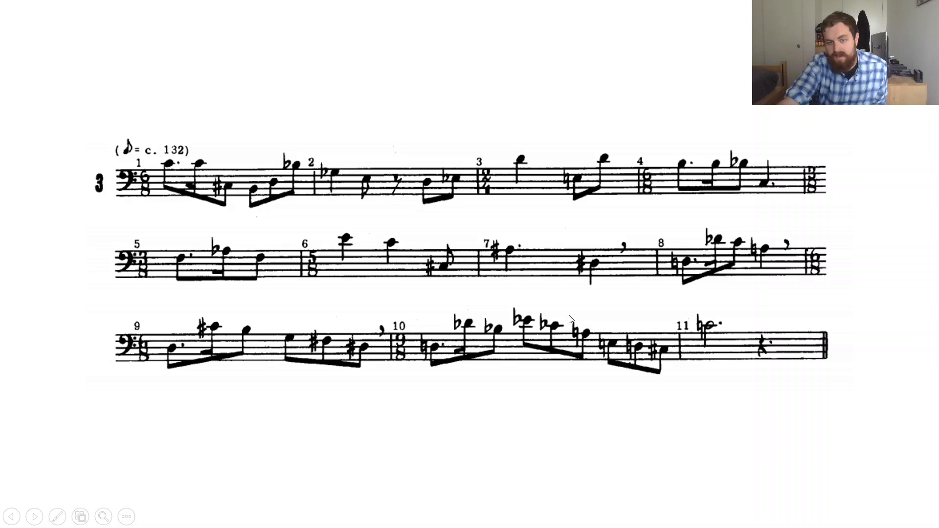
{"action": "mouse_move", "coordinate": [657, 338]}
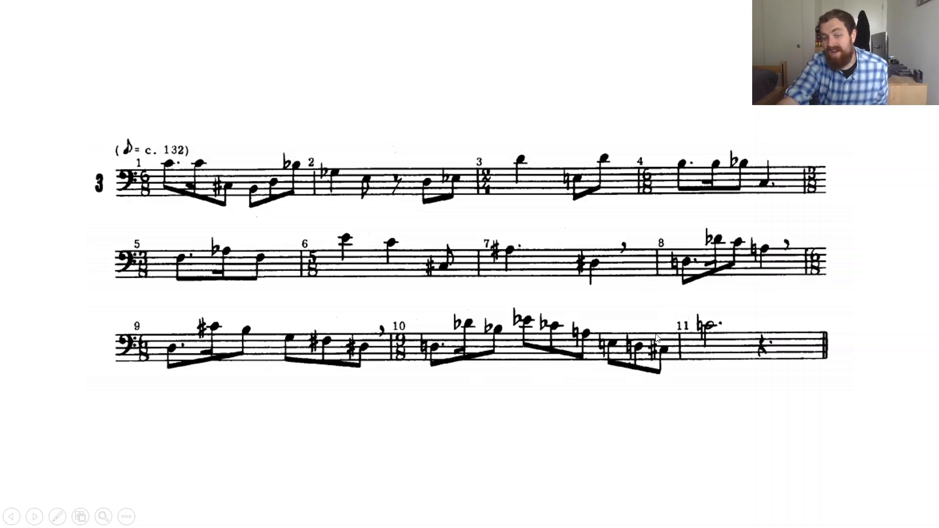